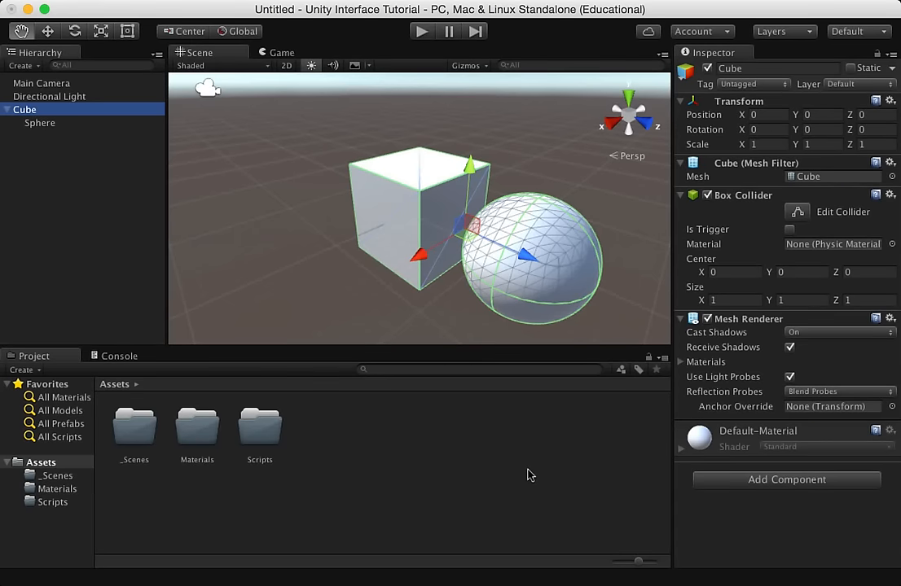
mouse_move(485, 270)
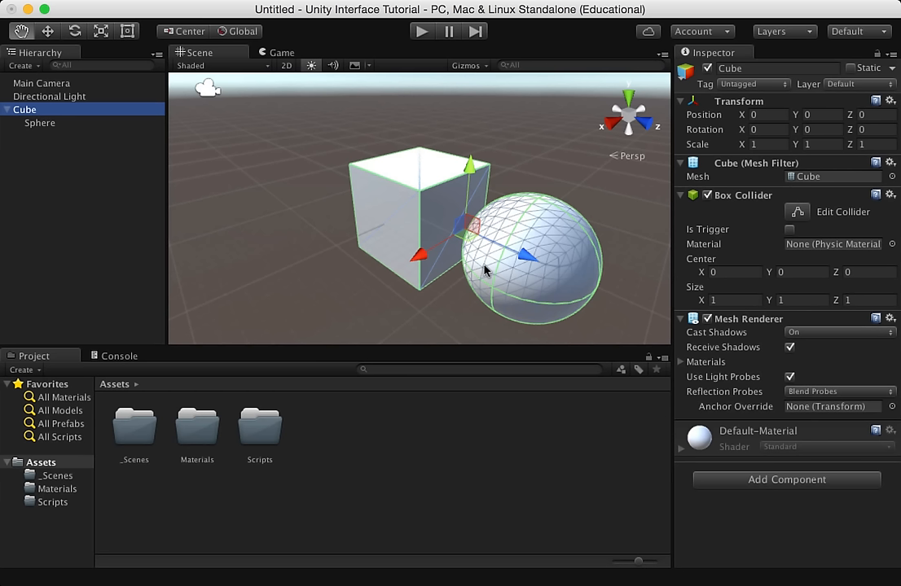
mouse_move(332, 311)
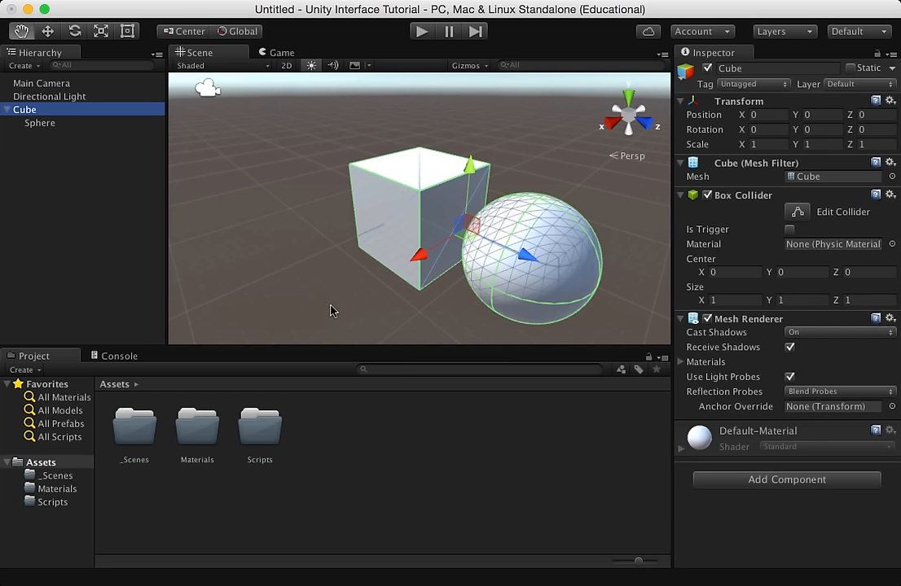
mouse_move(599, 313)
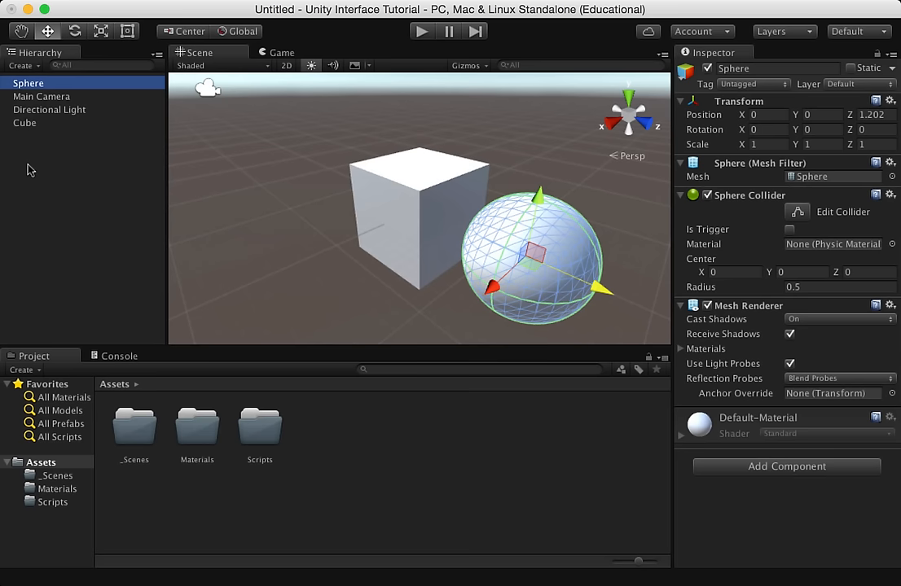
Step: Drag the Sphere onto the Cube in the Hierarchy to make it a child again
left_click_drag(29, 83, 33, 123)
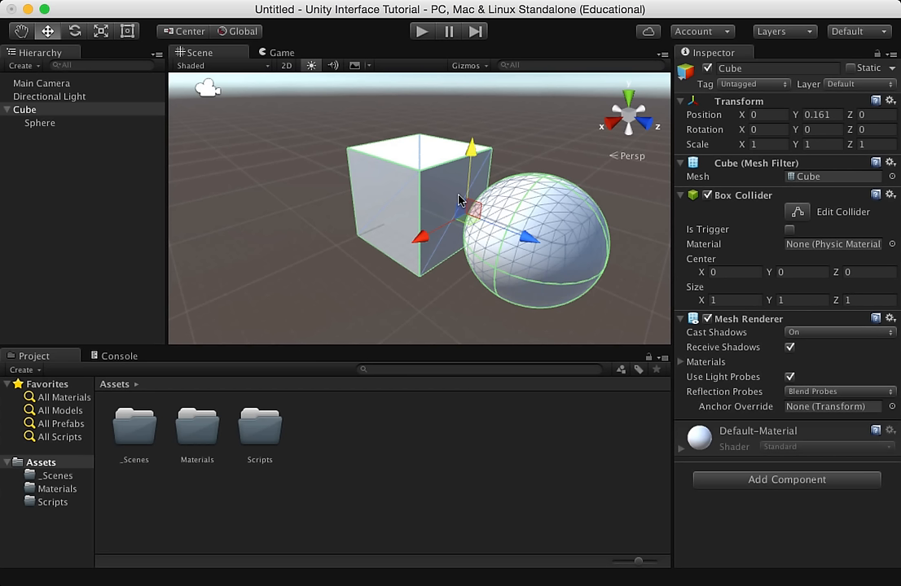
mouse_move(475, 222)
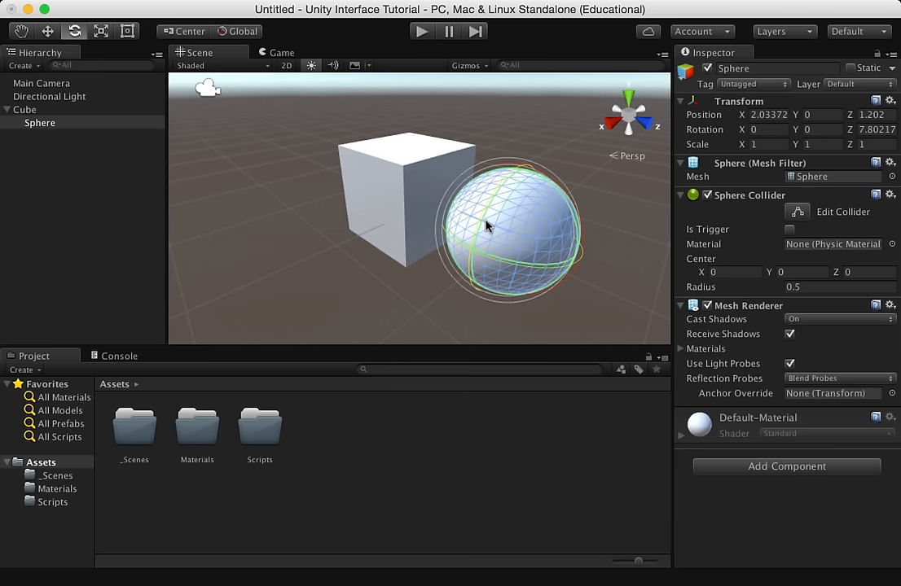
Step: Switch to the Scale tool for resizing objects
left_click(282, 52)
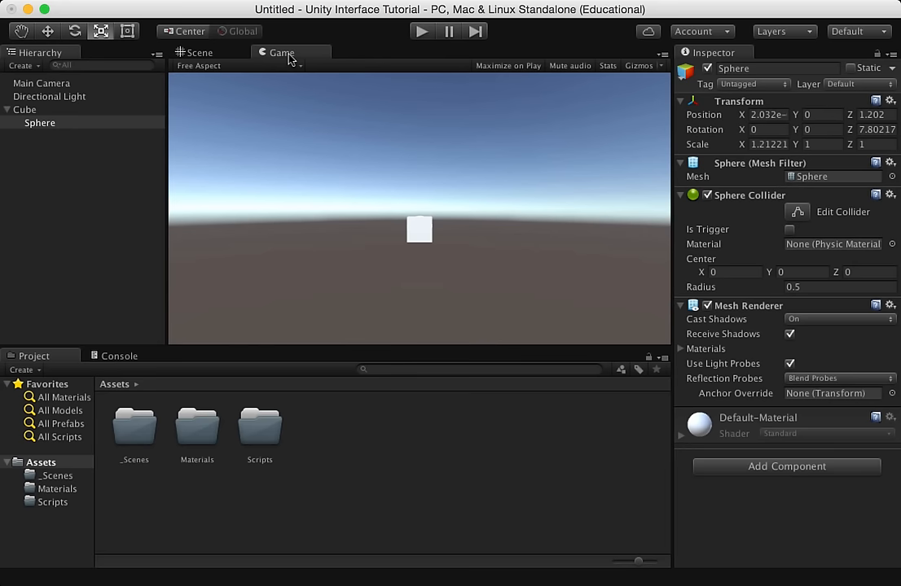
Step: Return from the Game view to the Scene view
left_click(200, 52)
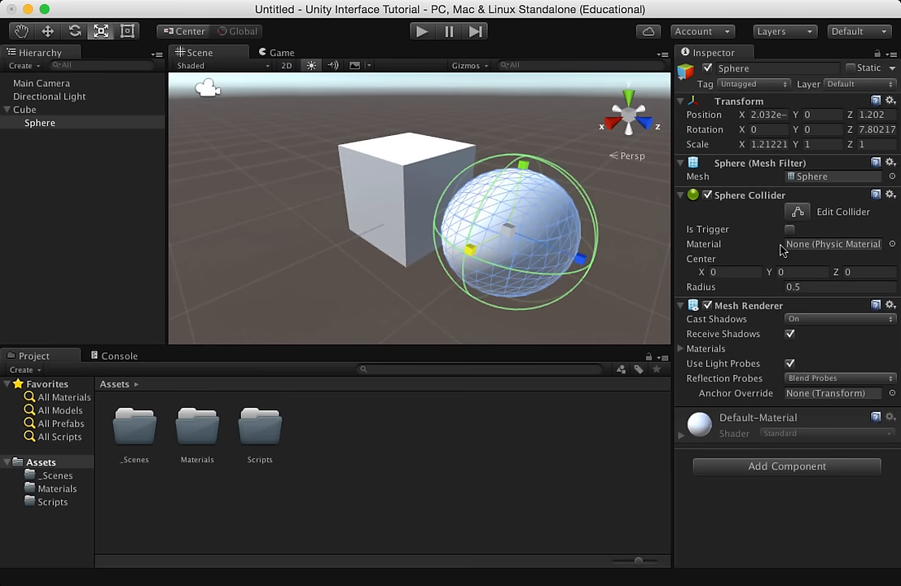
mouse_move(727, 130)
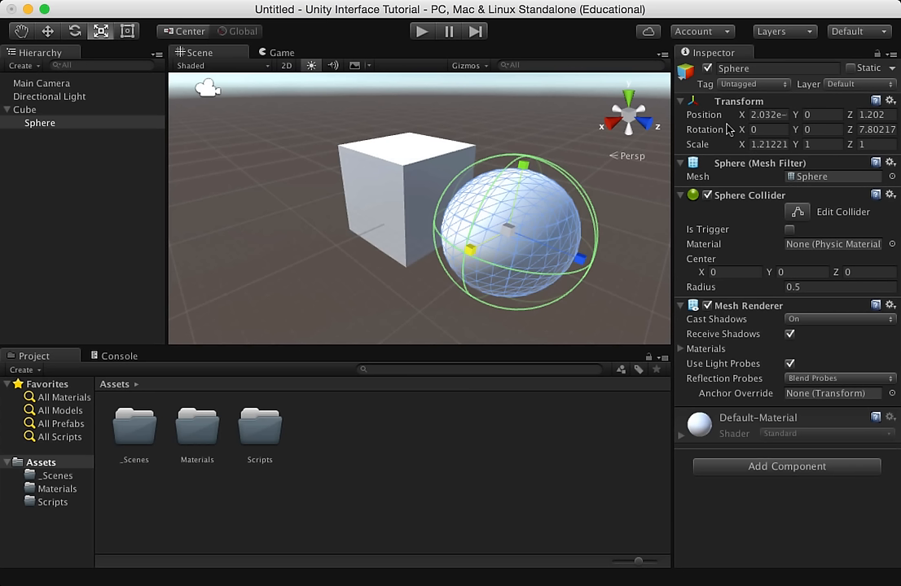
mouse_move(737, 299)
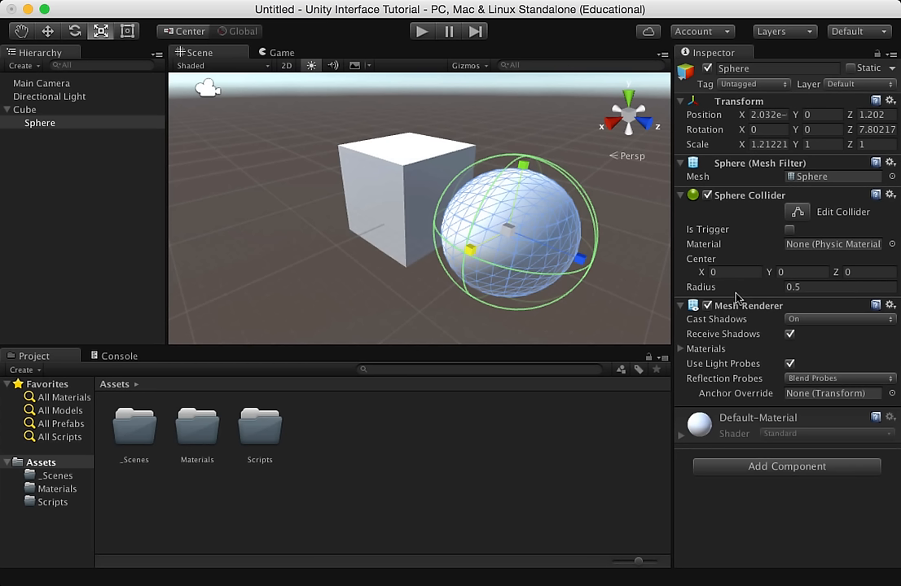
mouse_move(736, 90)
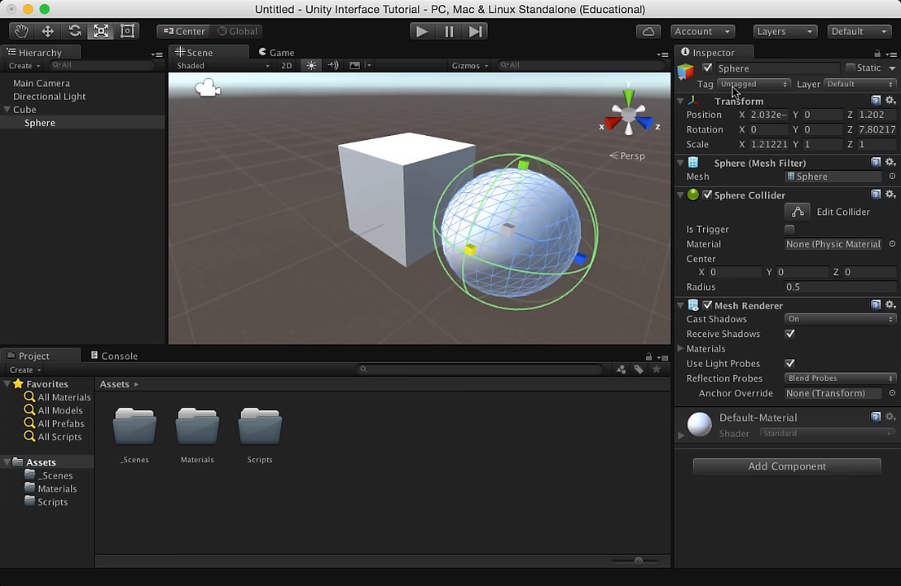
mouse_move(122, 481)
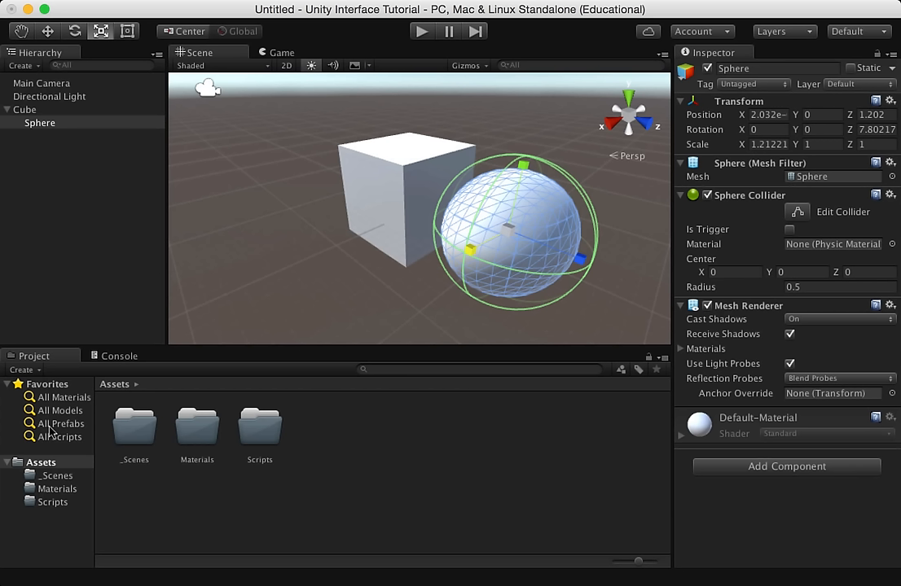
mouse_move(277, 446)
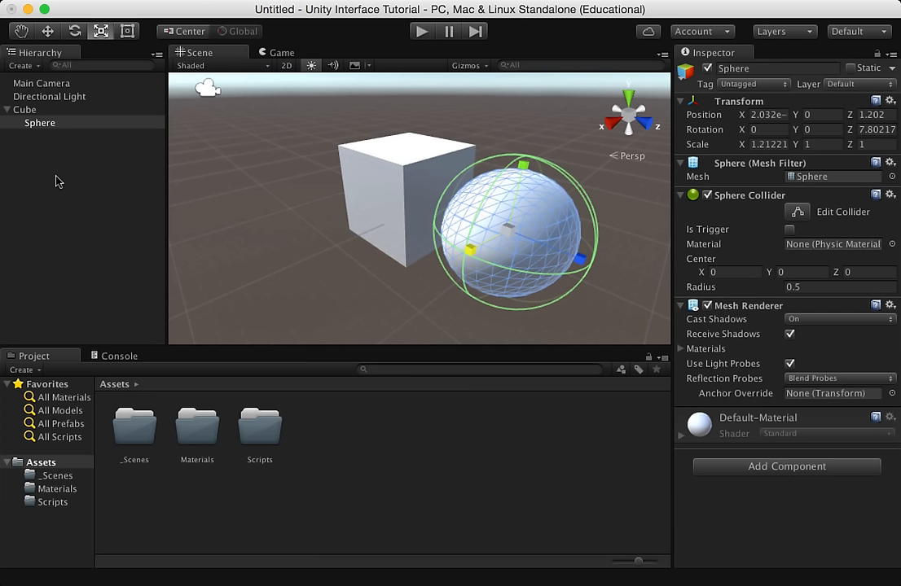
mouse_move(285, 433)
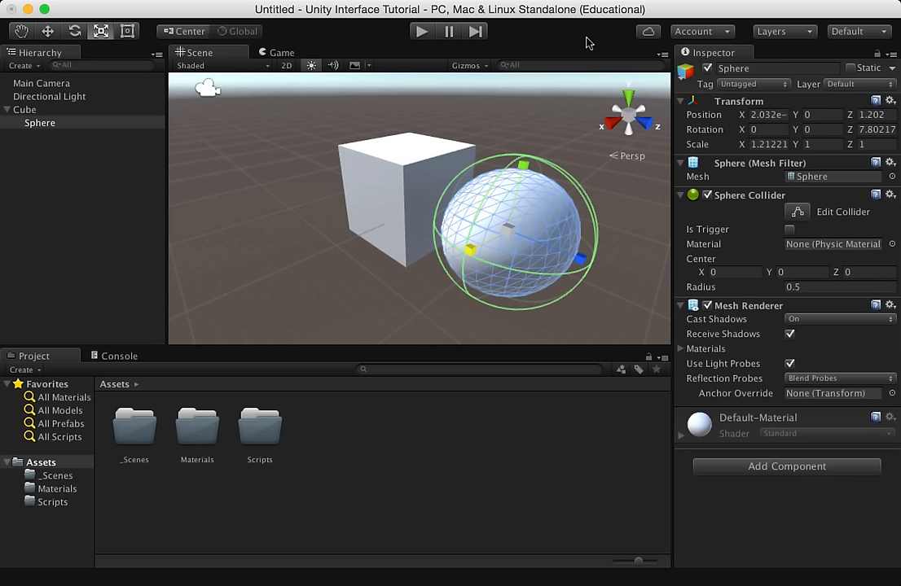
Step: Set the toolbar handle position toggle from Center to Pivot
left_click(47, 31)
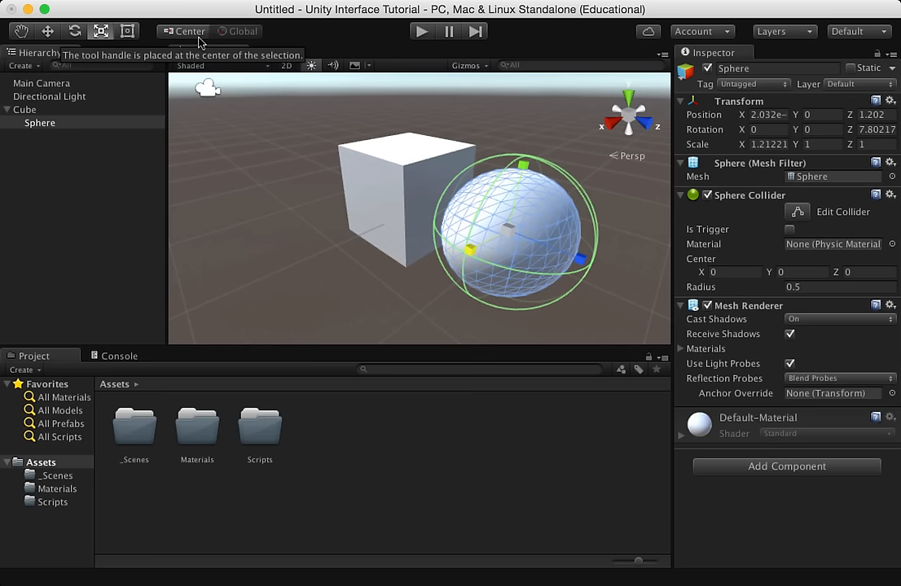
left_click(188, 31)
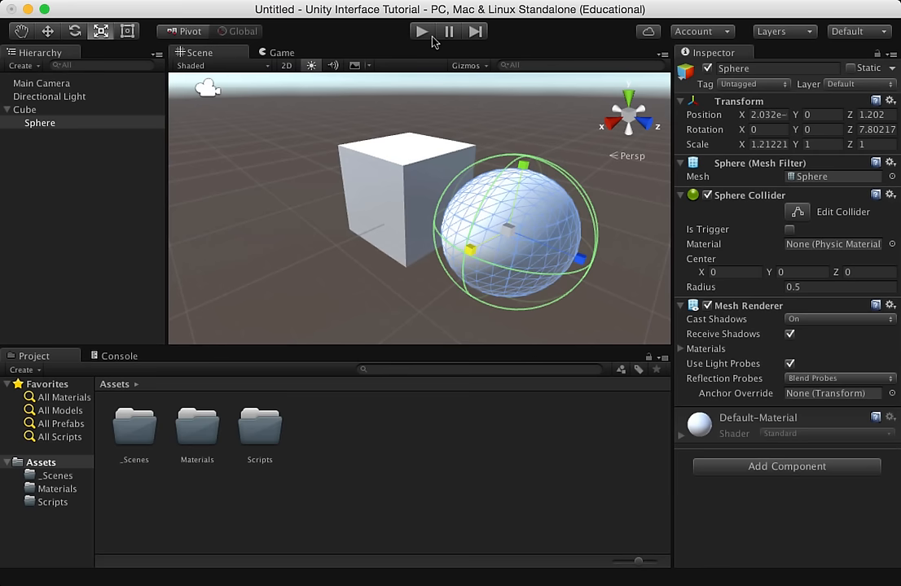
left_click(777, 31)
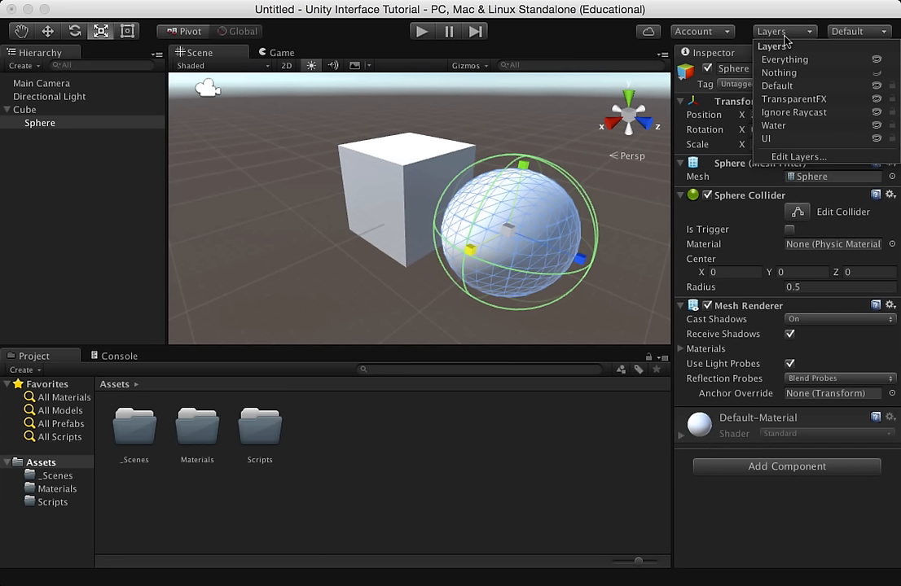
left_click(770, 31)
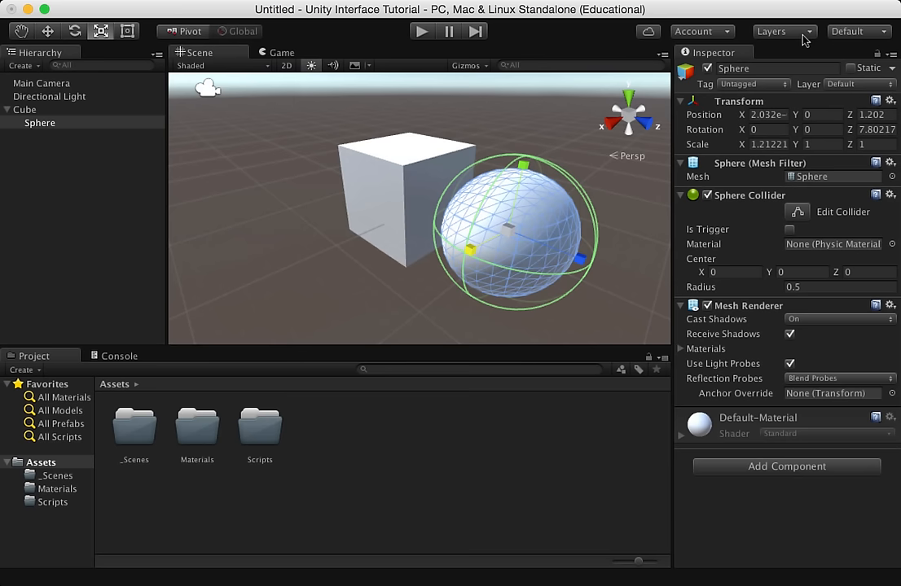
Step: Apply a preset from the Layout dropdown that places panels below the scene
left_click(855, 31)
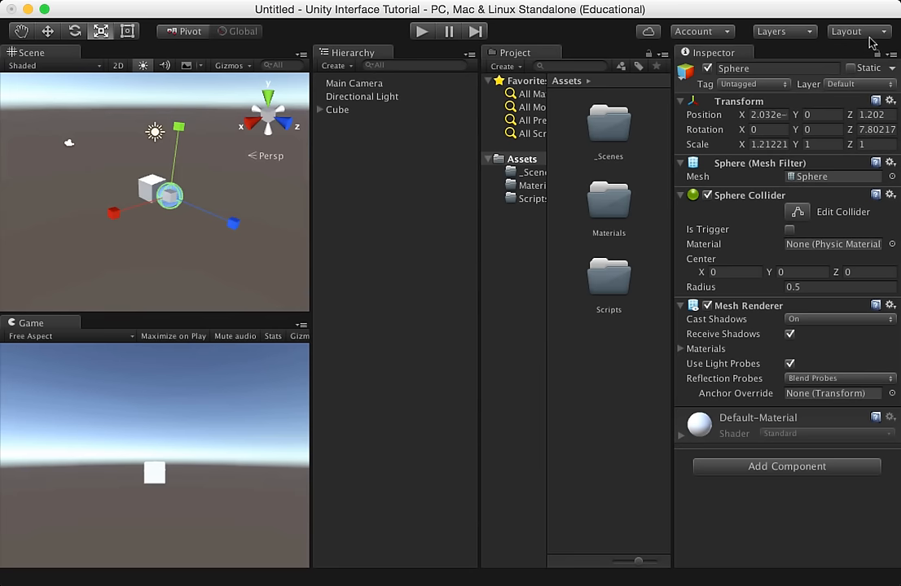
left_click(879, 31)
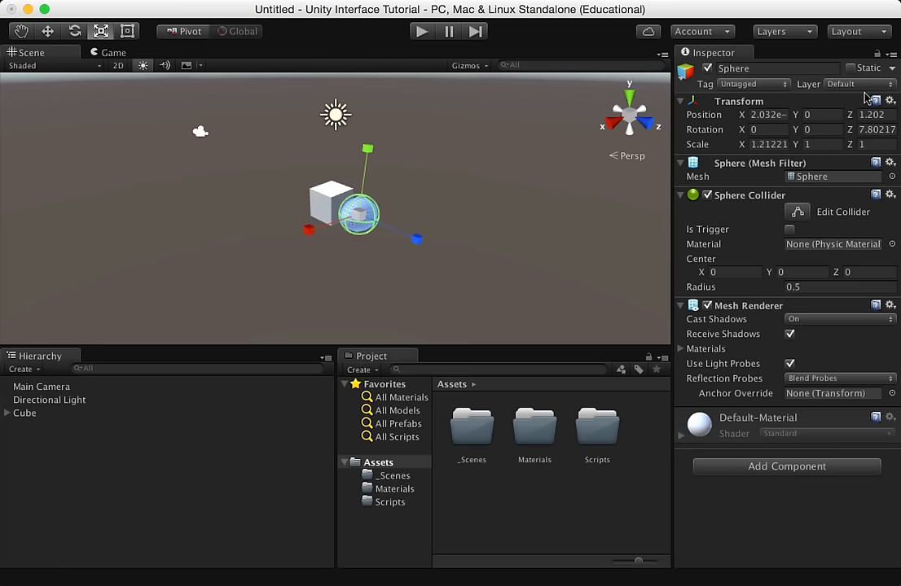